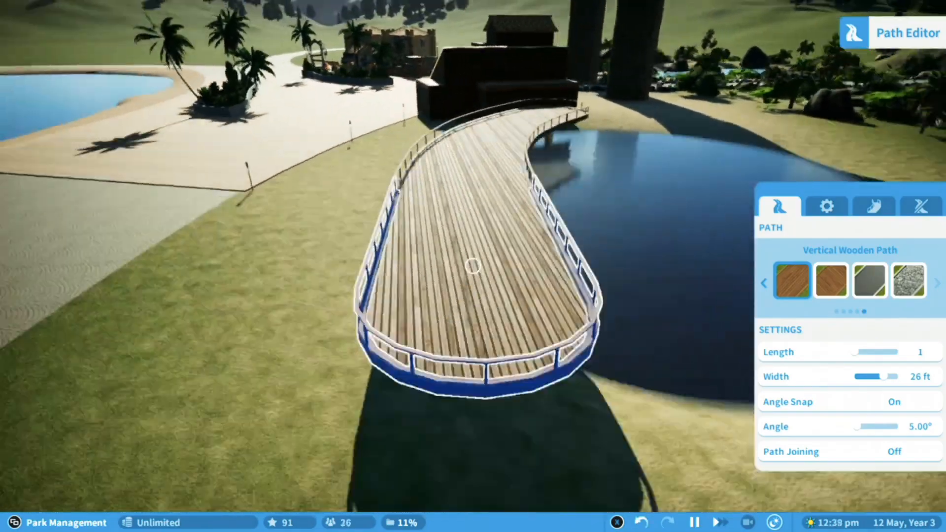
# - Lay a 30 ft wide curved, raised Vertical Wooden Path section beside the lagoon
pyautogui.moveTo(881, 377); pyautogui.dragTo(862, 377)
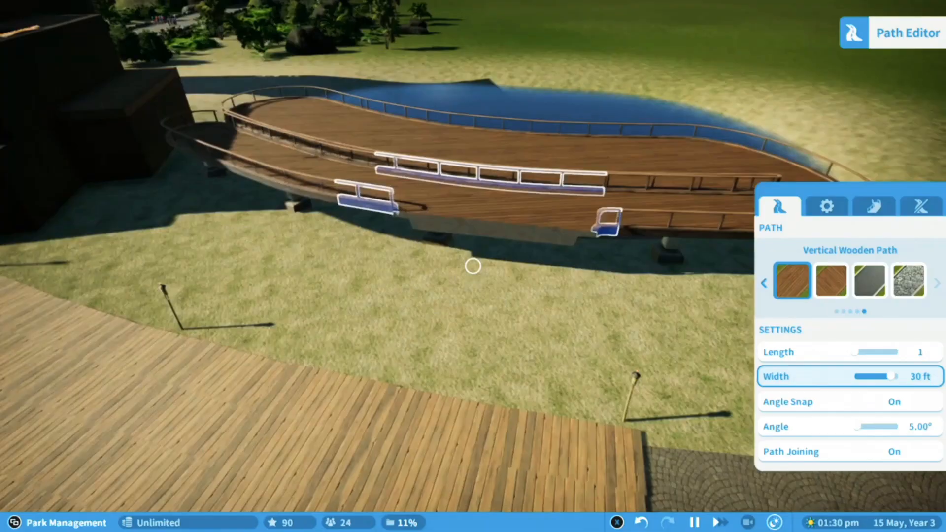
pyautogui.click(826, 206)
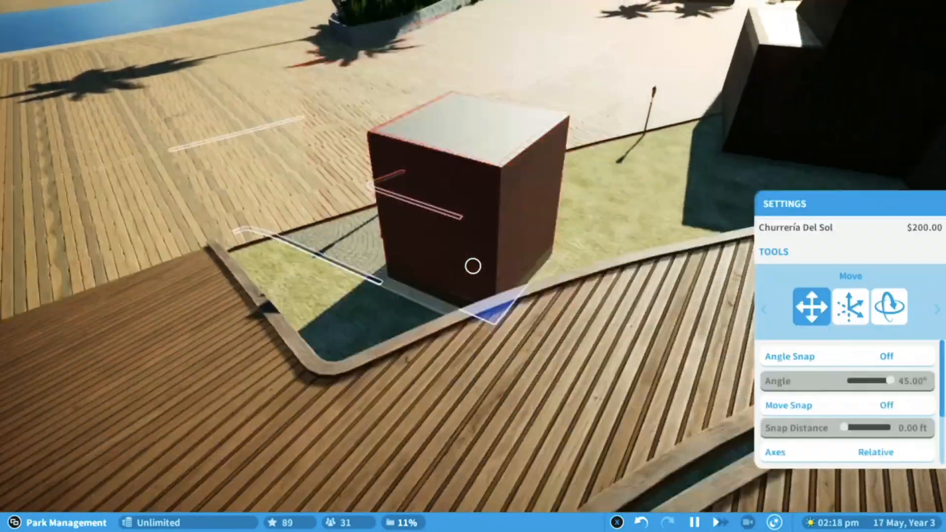
# - Place the Churrería Del Sol shop by the deck, with a second shop beside it
pyautogui.click(889, 305)
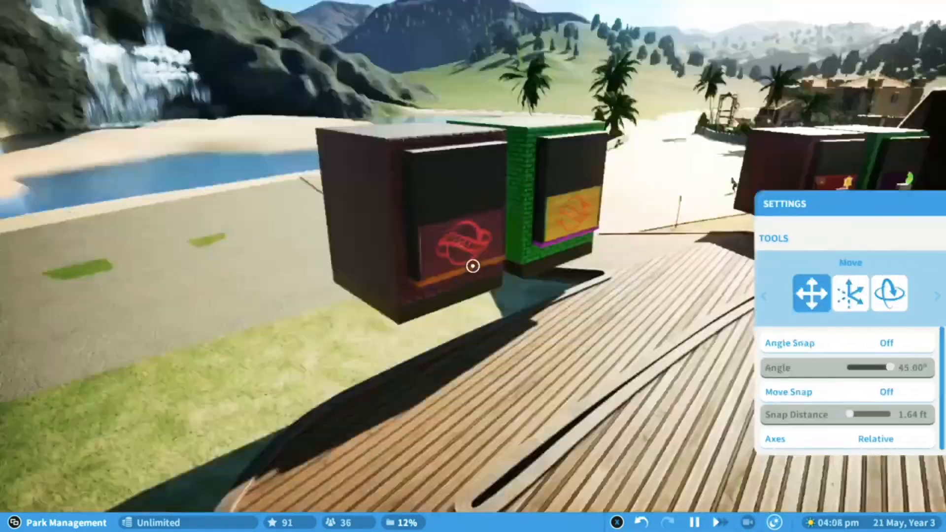
pyautogui.click(850, 293)
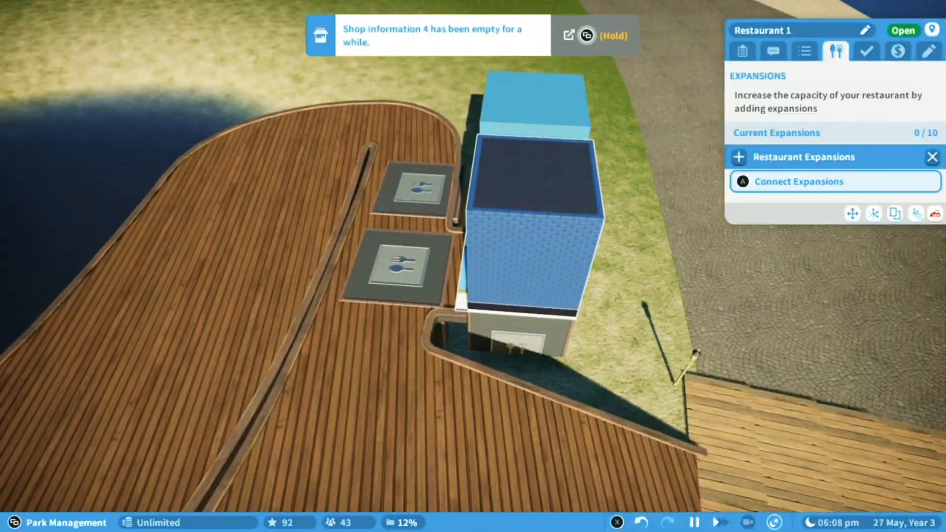
# - Close the restaurant's details and set a Wooden Deck 2m by 4m piece at its front
pyautogui.click(804, 51)
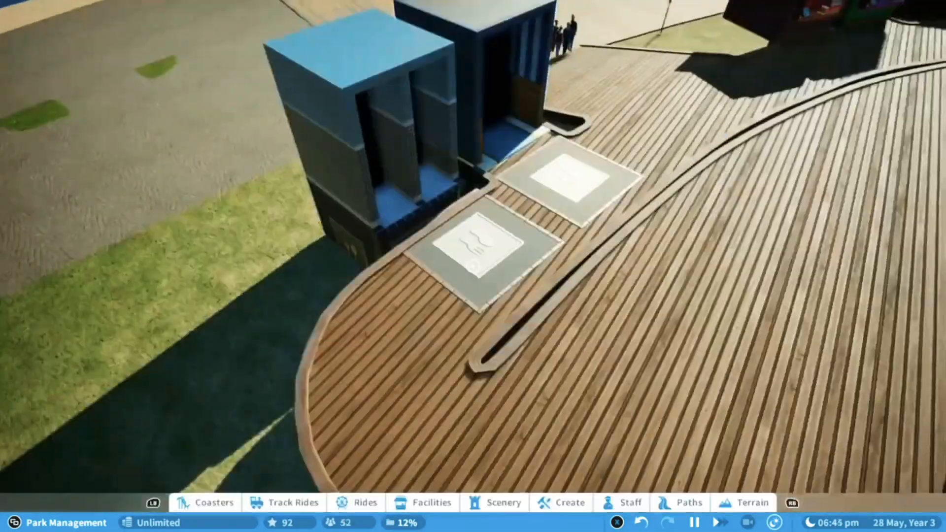
pyautogui.click(567, 503)
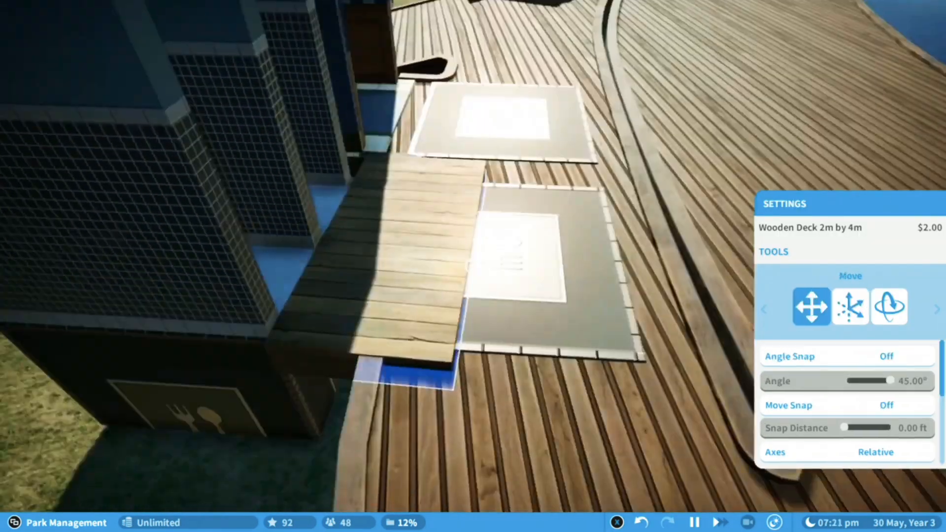
pyautogui.click(849, 306)
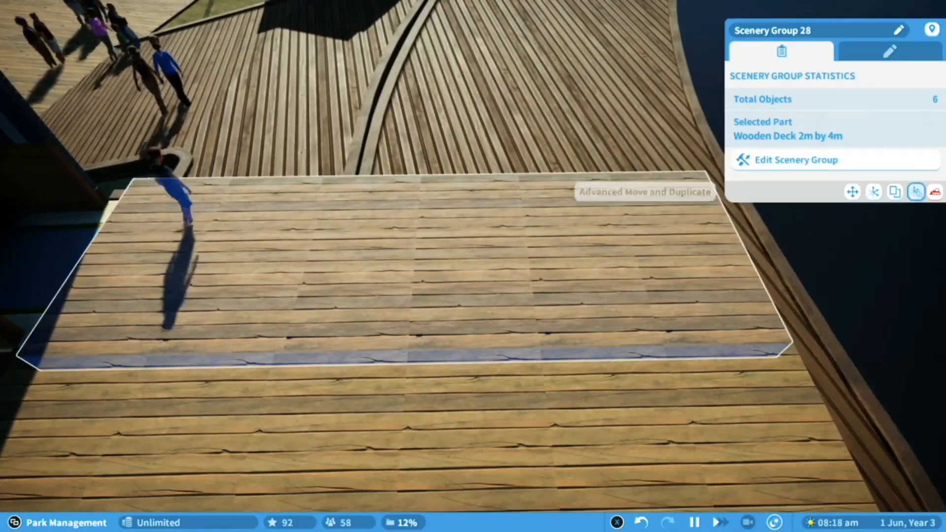
# - Rotate and reposition the Wooden Deck panels with Advanced Move and Rotate across the path
pyautogui.click(916, 191)
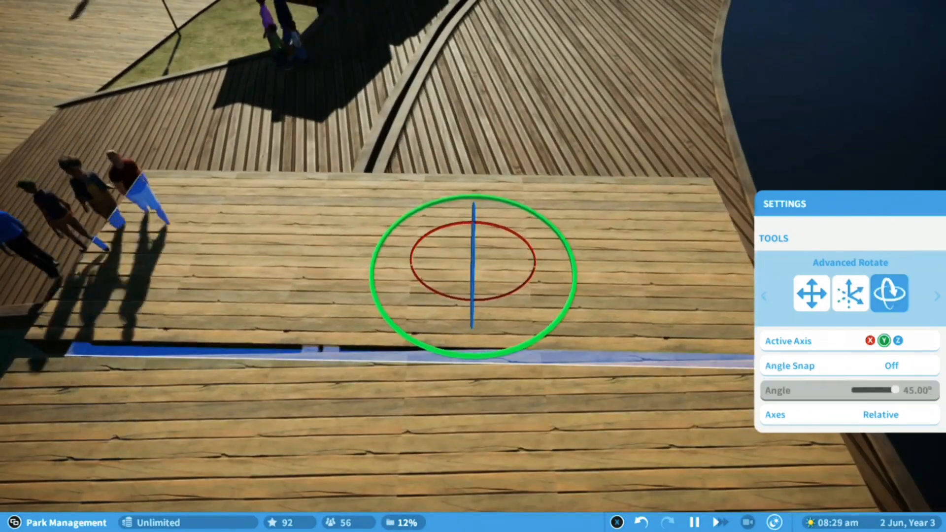
pyautogui.click(850, 293)
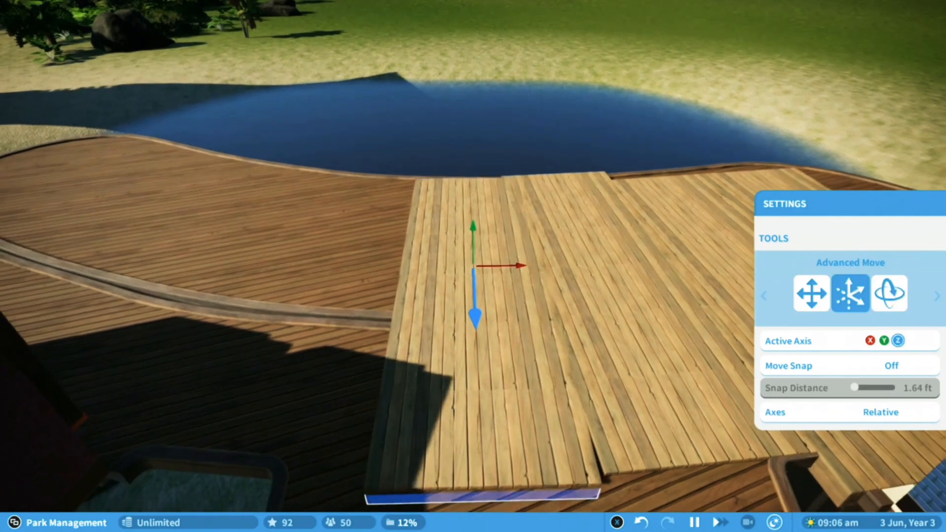
pyautogui.click(889, 293)
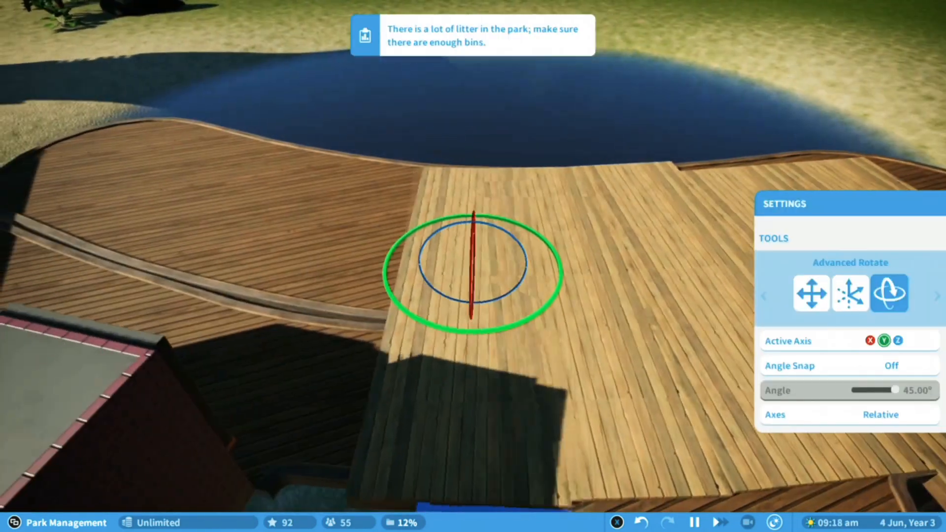
pyautogui.click(850, 293)
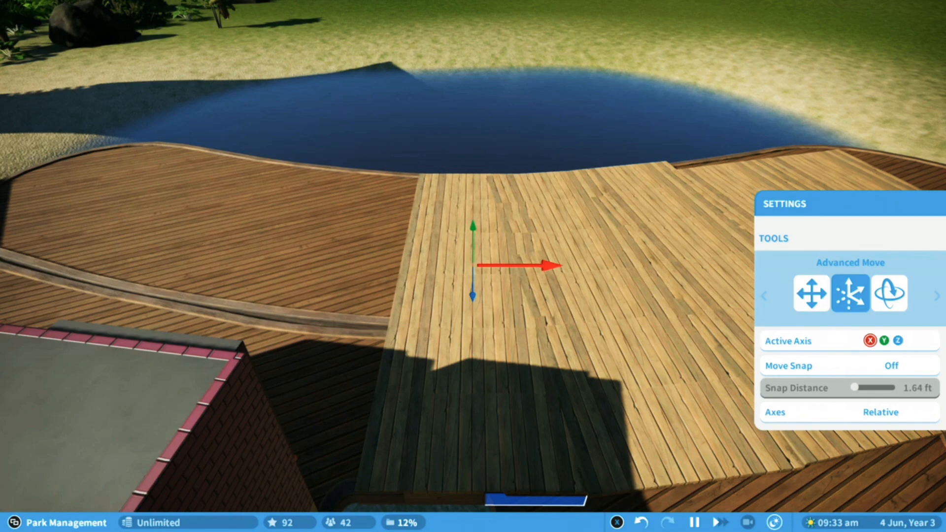
pyautogui.click(889, 294)
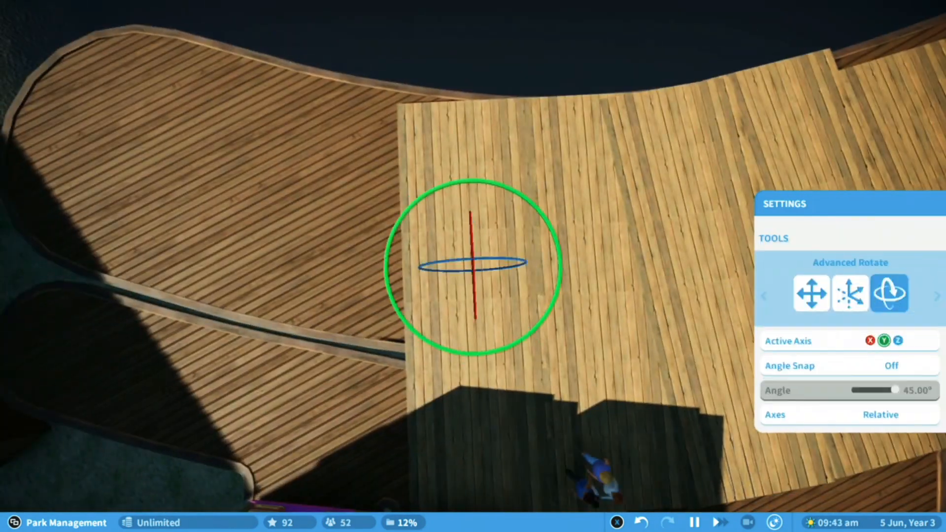
pyautogui.click(850, 294)
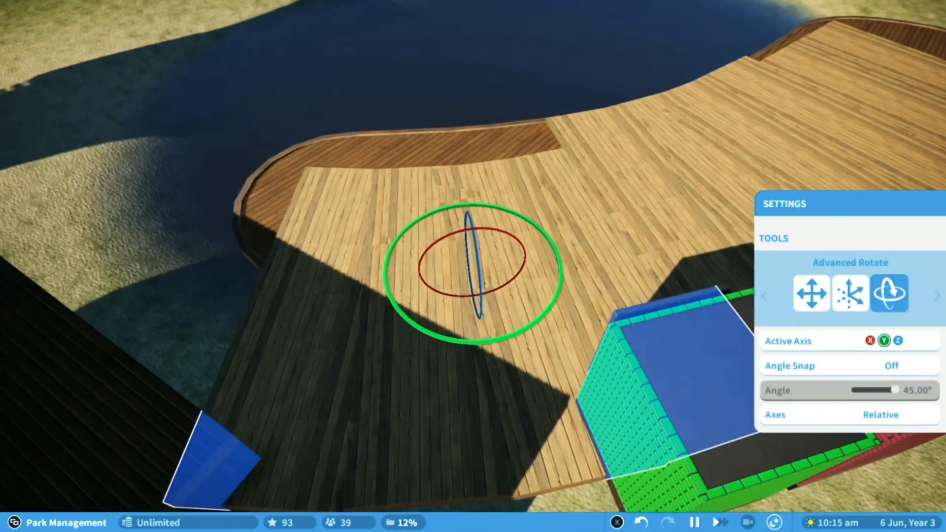
pyautogui.click(850, 294)
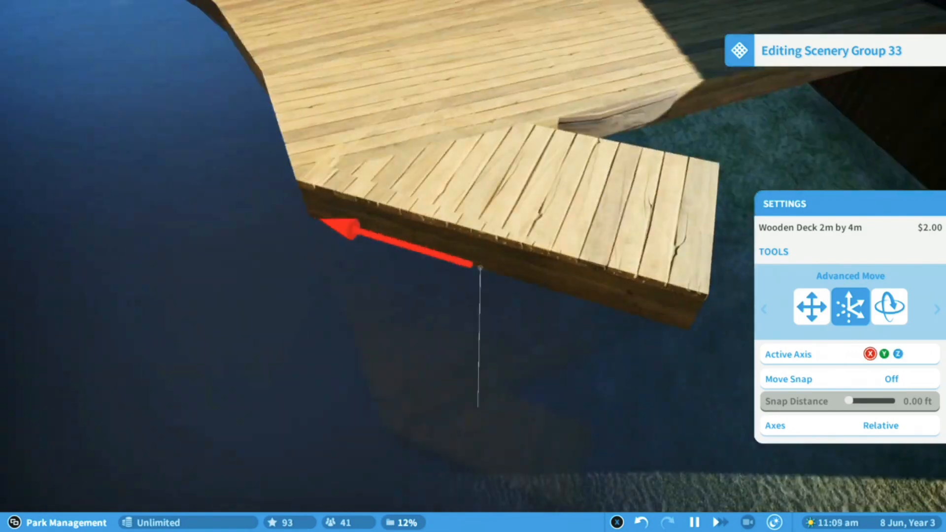
# - Push angled deck panels out over the lagoon to finish the edge and corner
pyautogui.click(900, 354)
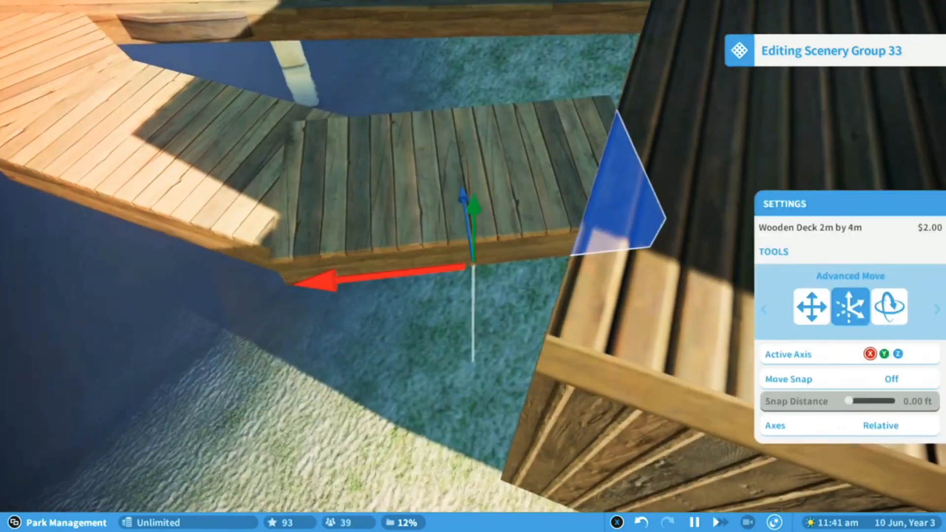
pyautogui.click(902, 355)
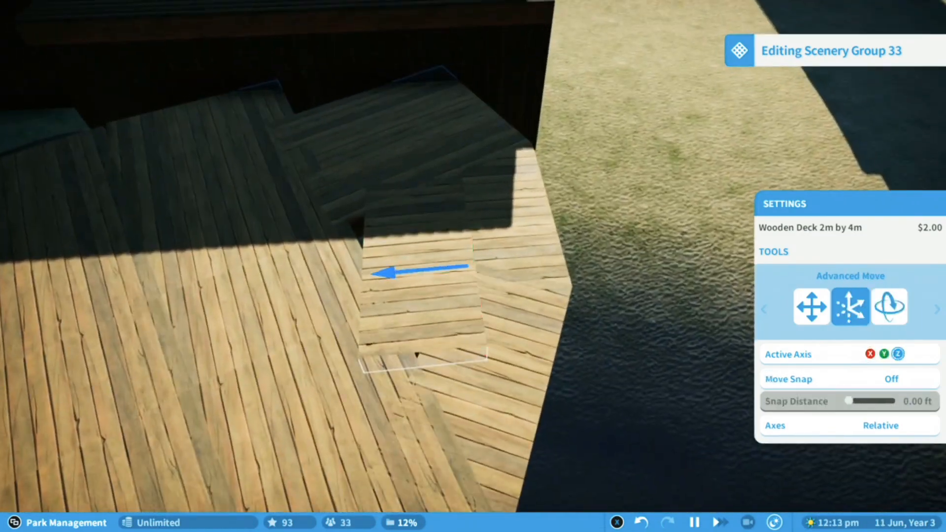
pyautogui.click(890, 306)
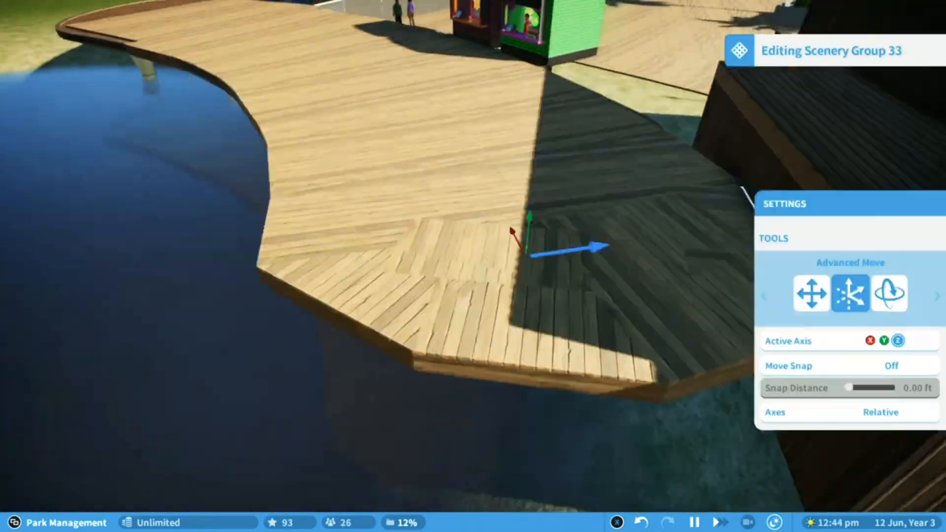
pyautogui.click(889, 293)
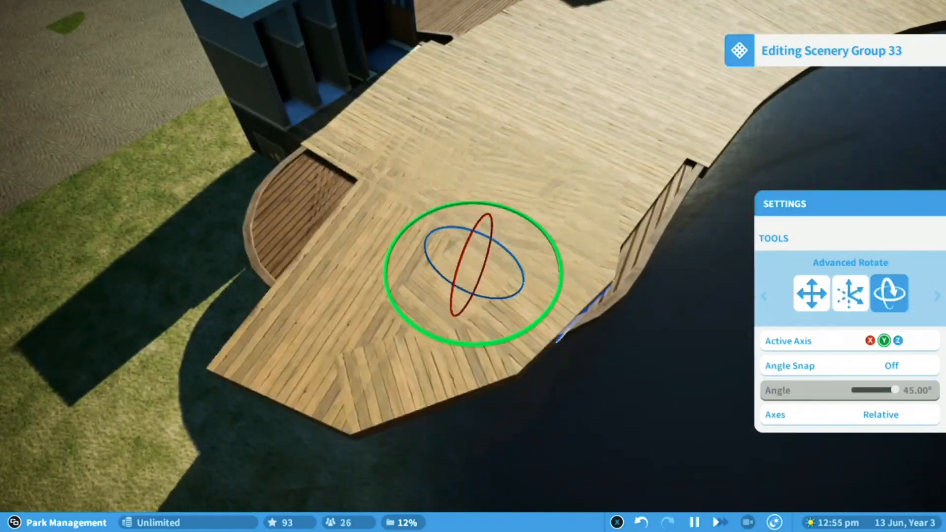
pyautogui.click(850, 293)
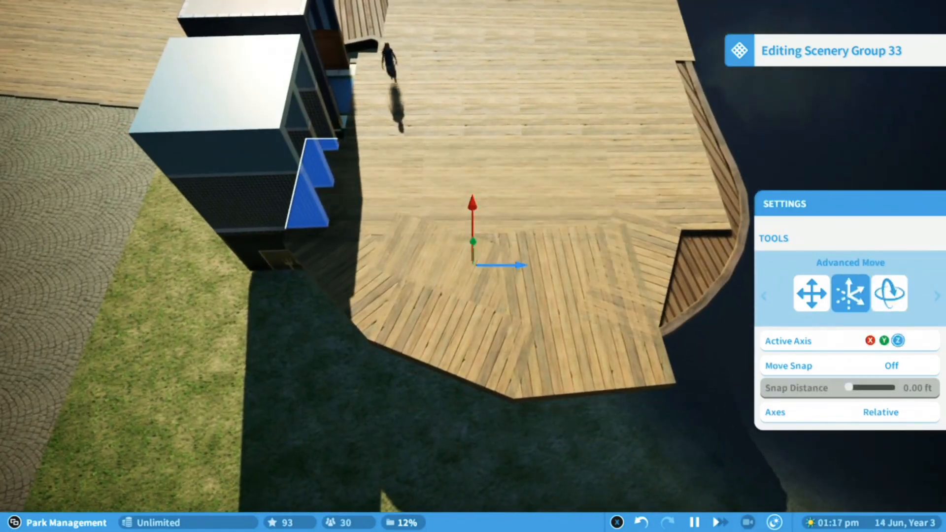
pyautogui.click(889, 294)
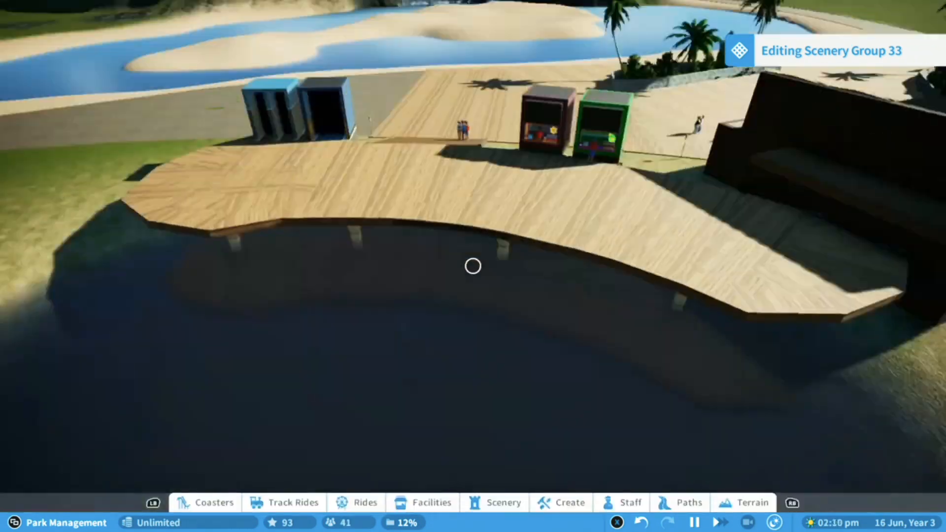
pyautogui.click(567, 502)
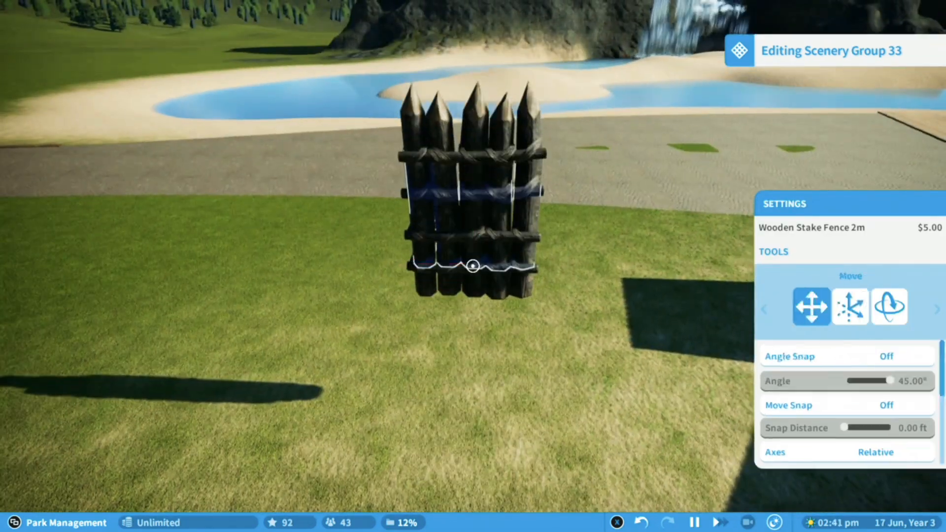
# - Set a Wooden Stake Fence 2m support under the deck edge and duplicate it alongside
pyautogui.click(849, 307)
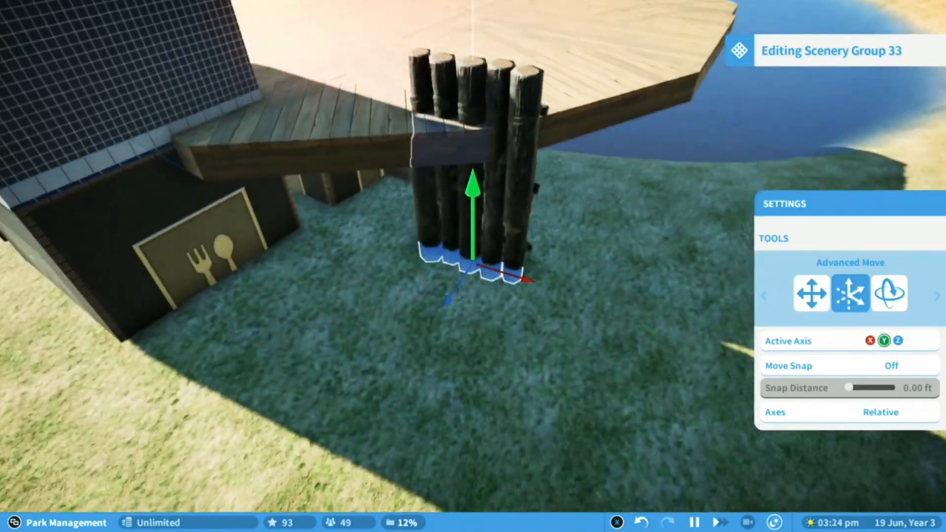
pyautogui.click(811, 294)
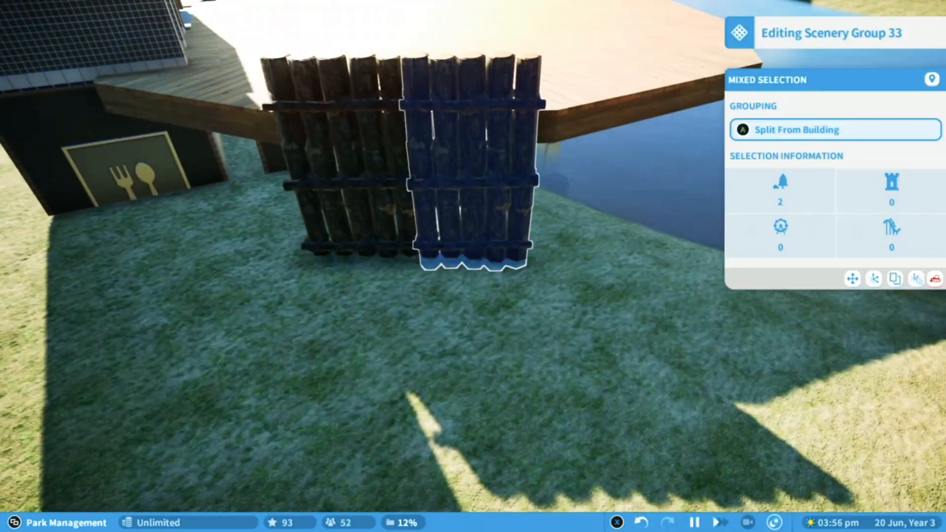
pyautogui.click(851, 278)
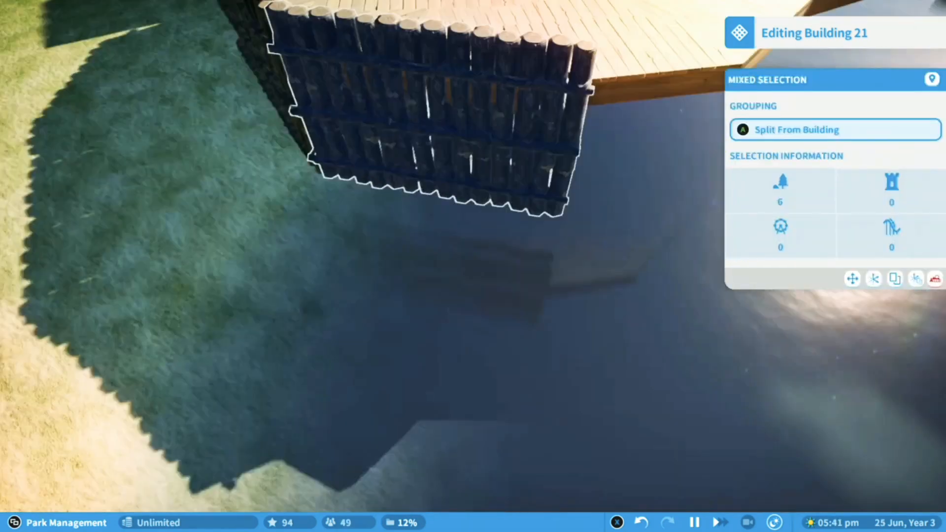
# - Extend the row of log posts along the curved deck edge, multi-selecting and moving them
pyautogui.click(852, 279)
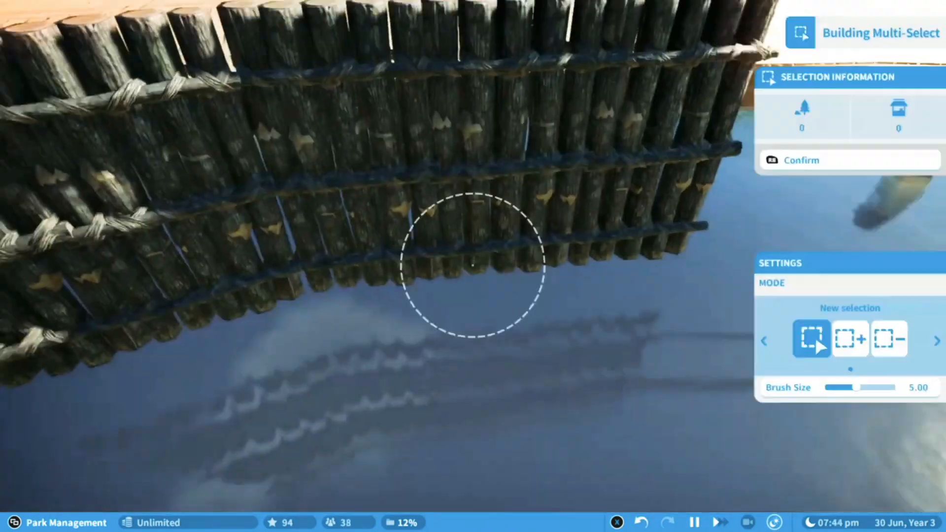
pyautogui.click(888, 339)
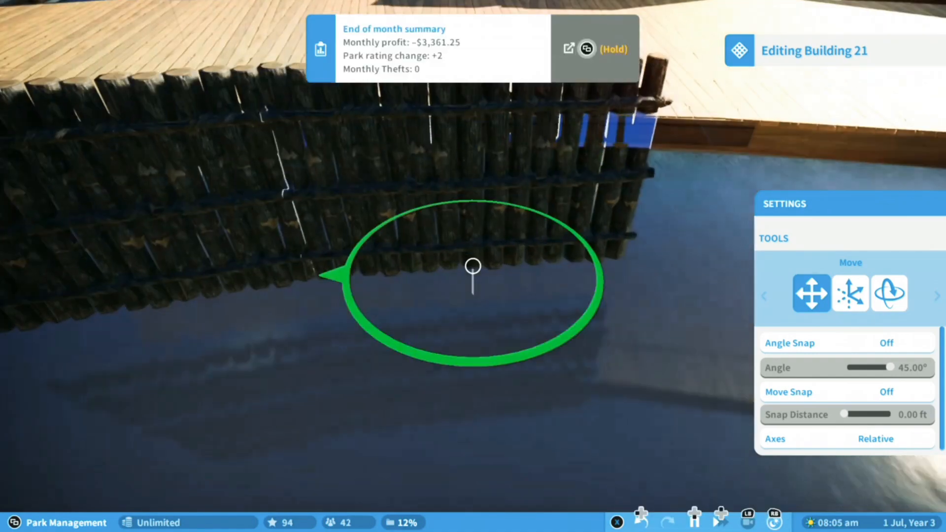
pyautogui.click(849, 293)
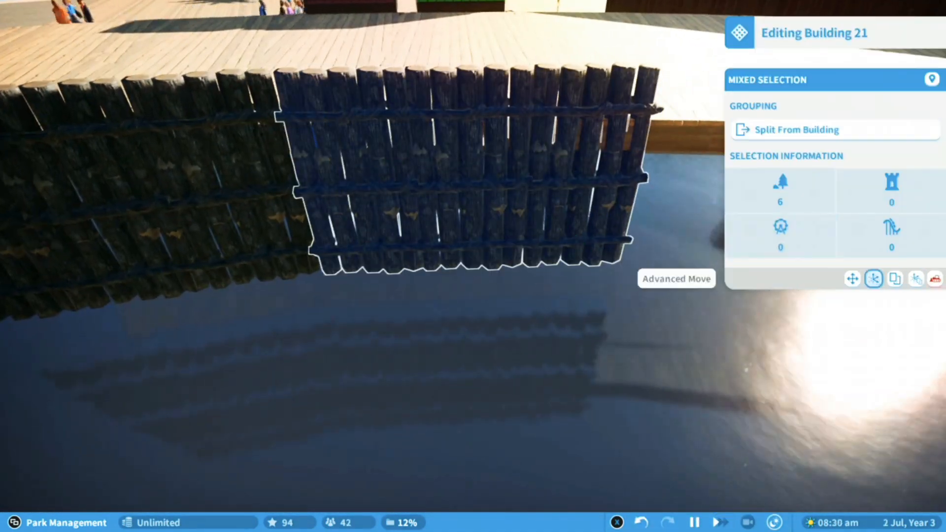
pyautogui.click(873, 279)
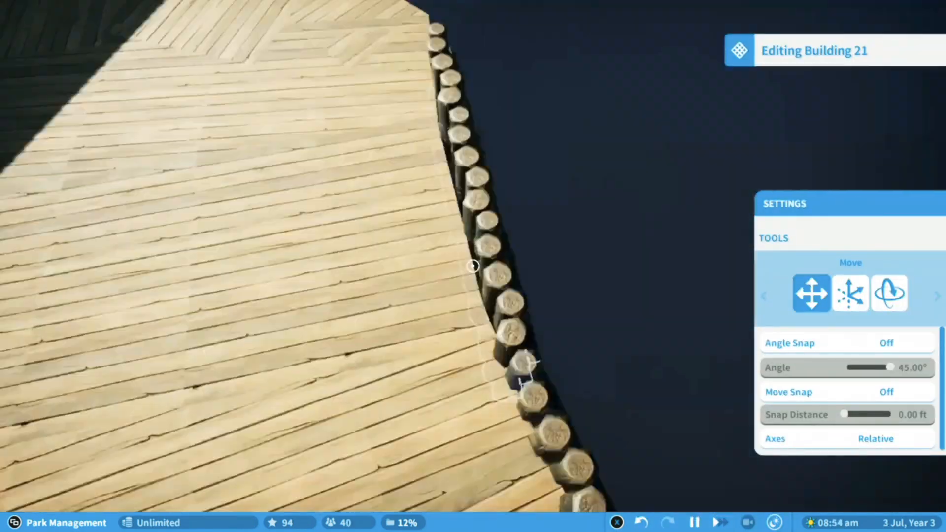
pyautogui.click(851, 293)
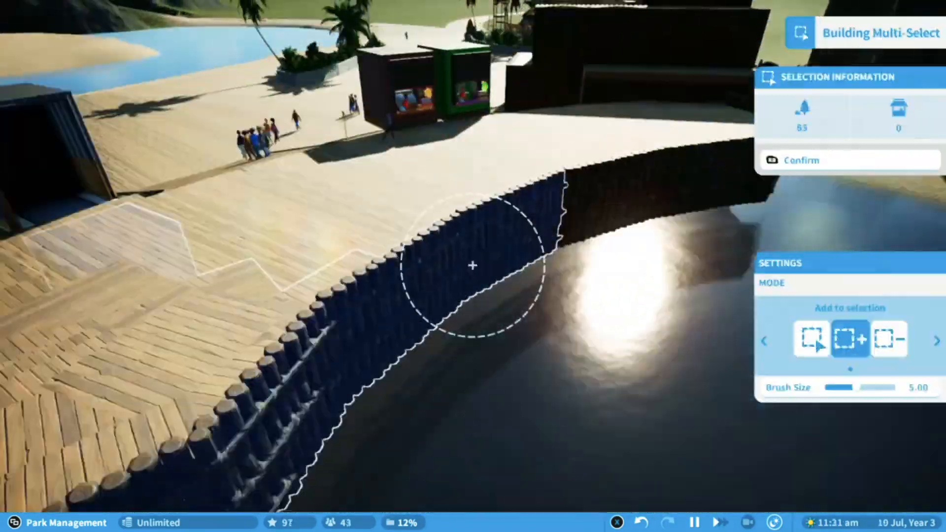
# - Confirm the selected log wall pieces for the grassy deck corner
pyautogui.click(889, 339)
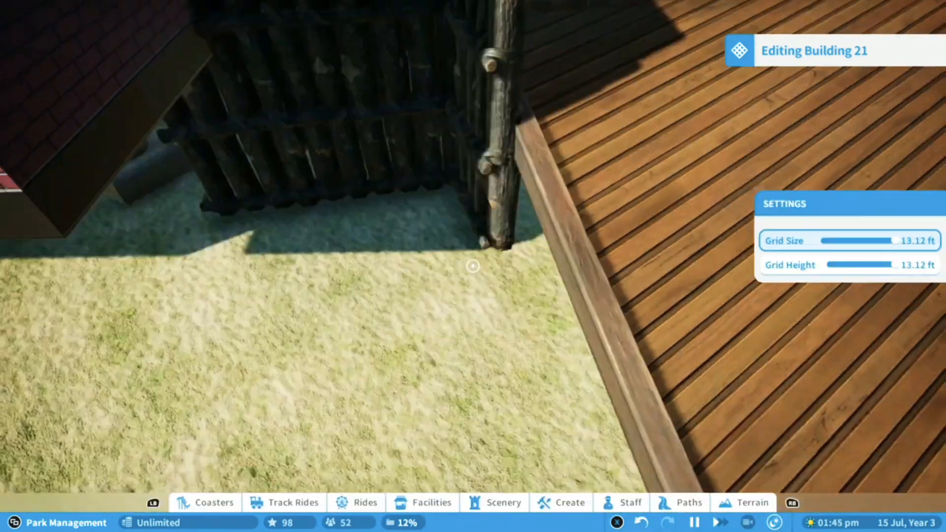
# - Lay Log Whole rails along the ramp and stand a log post against the deck
pyautogui.click(568, 502)
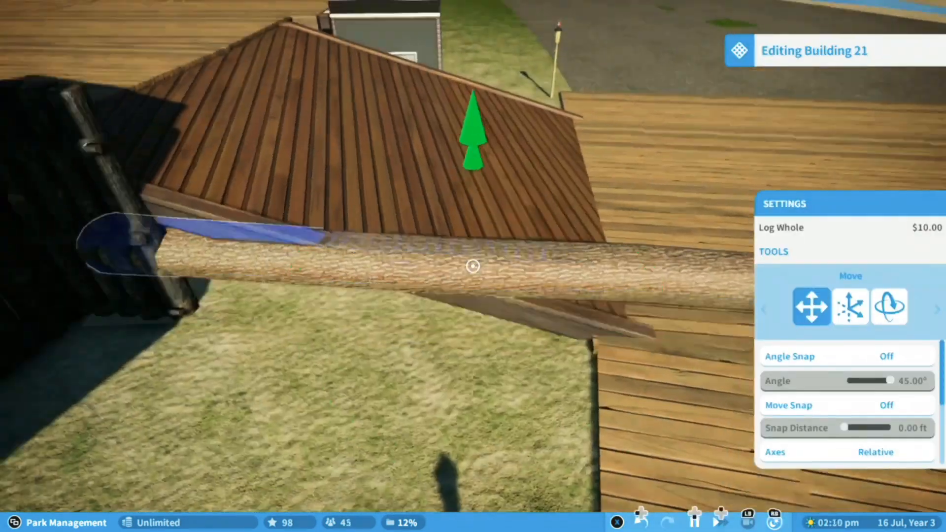
pyautogui.click(850, 306)
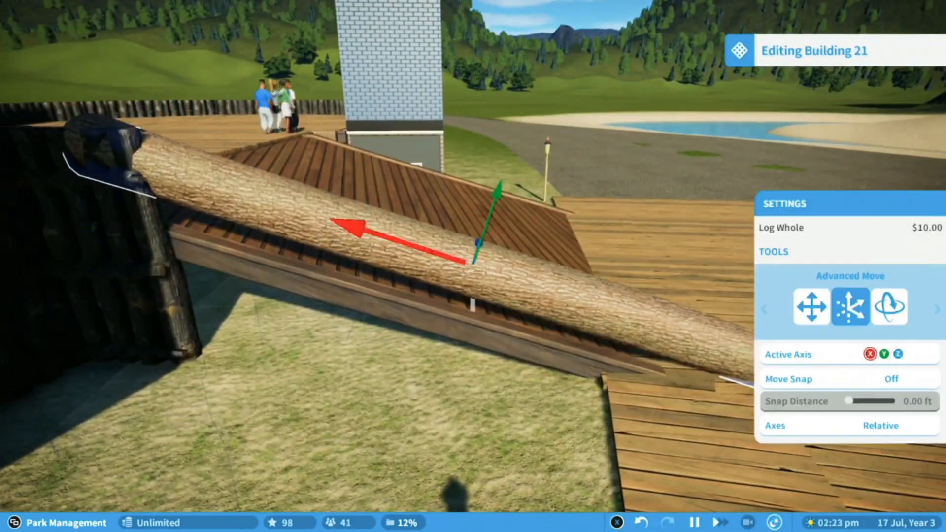
pyautogui.click(889, 307)
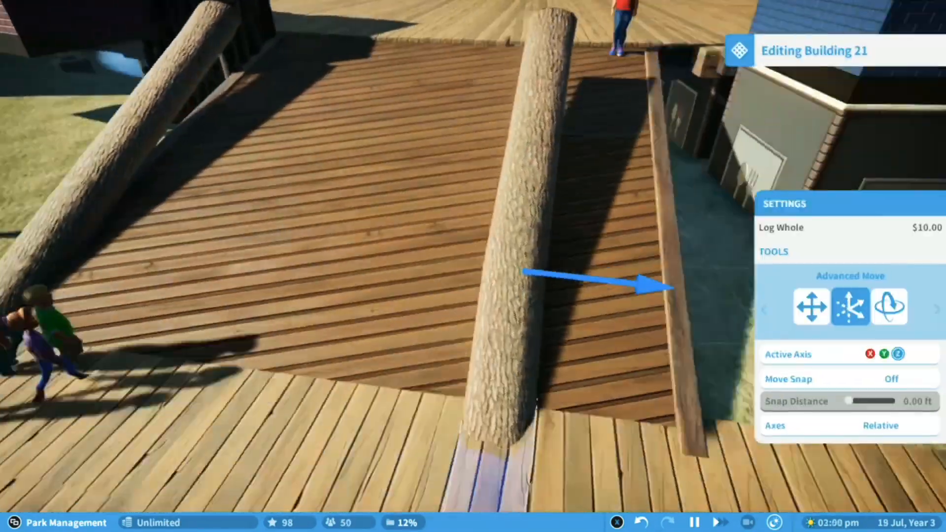
pyautogui.click(889, 306)
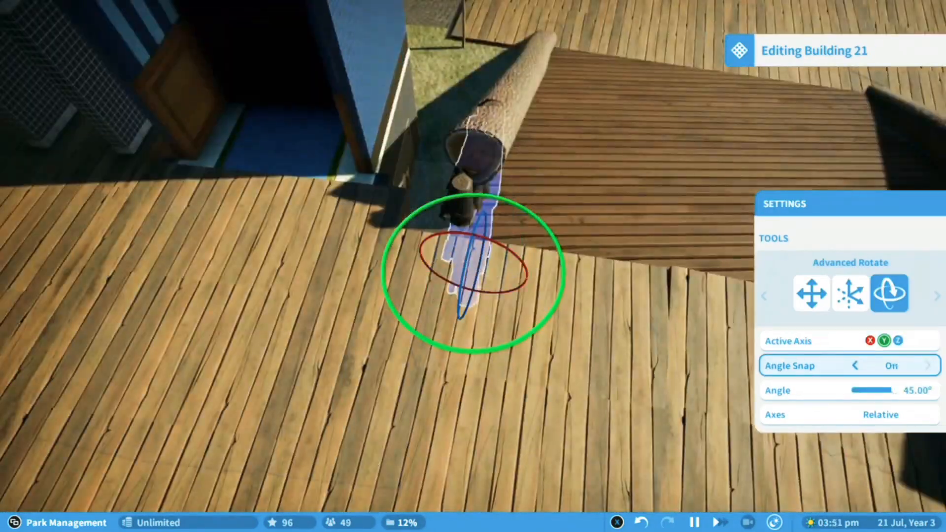
pyautogui.click(850, 292)
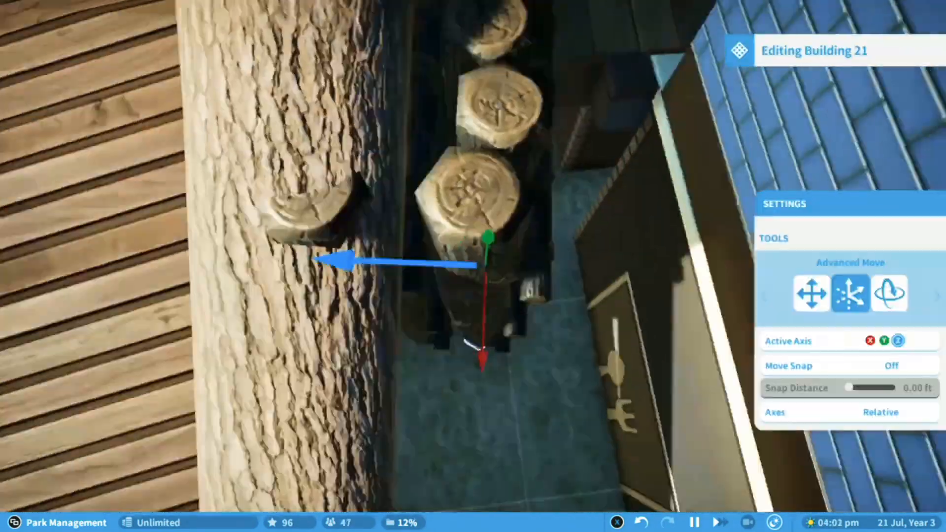
pyautogui.click(889, 293)
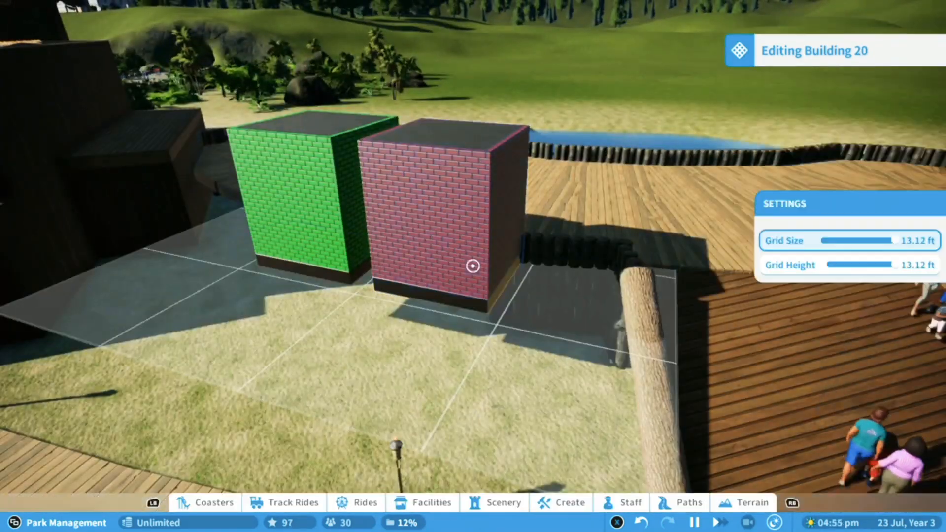
# - Pick sandstone wall and roof pieces from the building catalogue for the shop
pyautogui.click(569, 503)
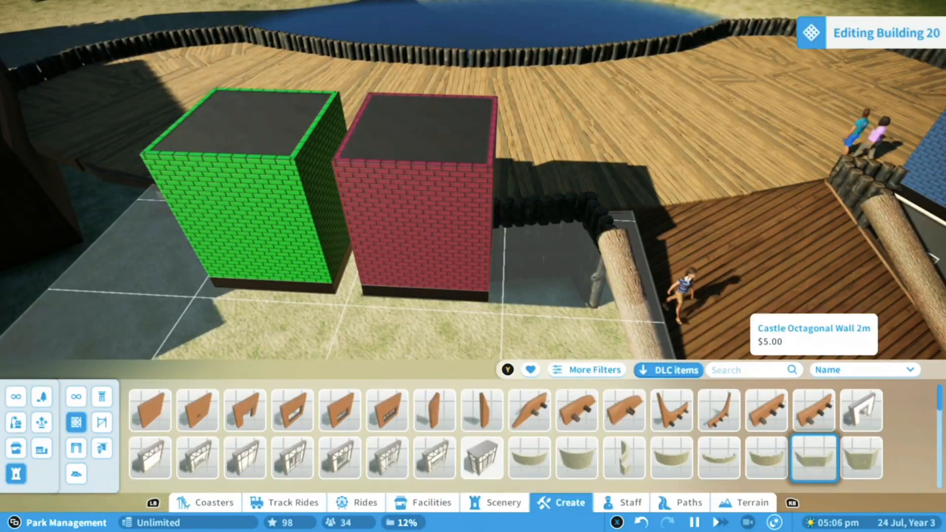
pyautogui.click(434, 458)
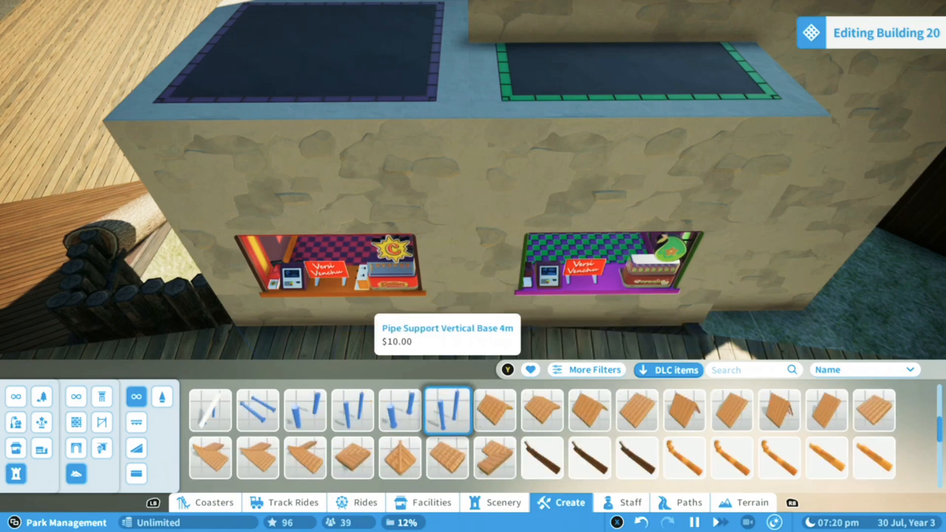
pyautogui.click(636, 457)
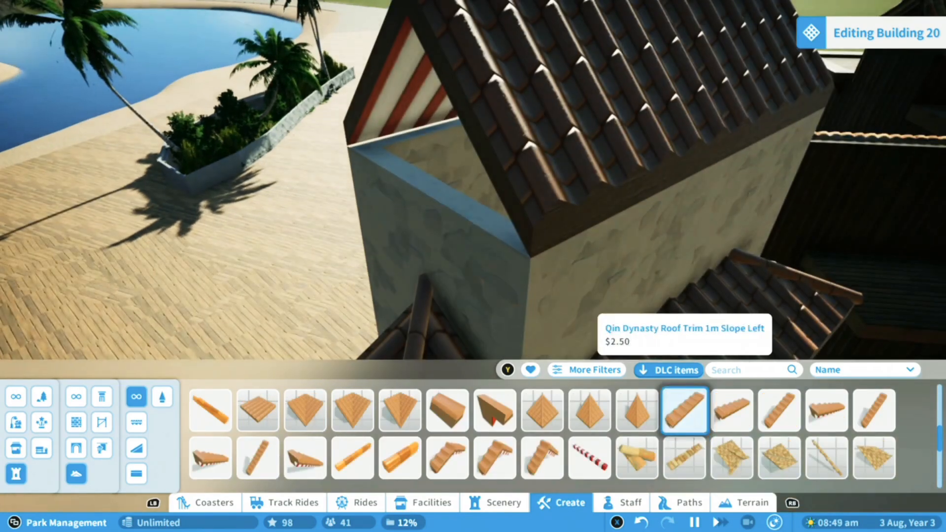
# - Place Qin Dynasty Roof Trim Tip 3 on the ridge corner and Decorative Edge 2 Large along the slope
pyautogui.click(825, 410)
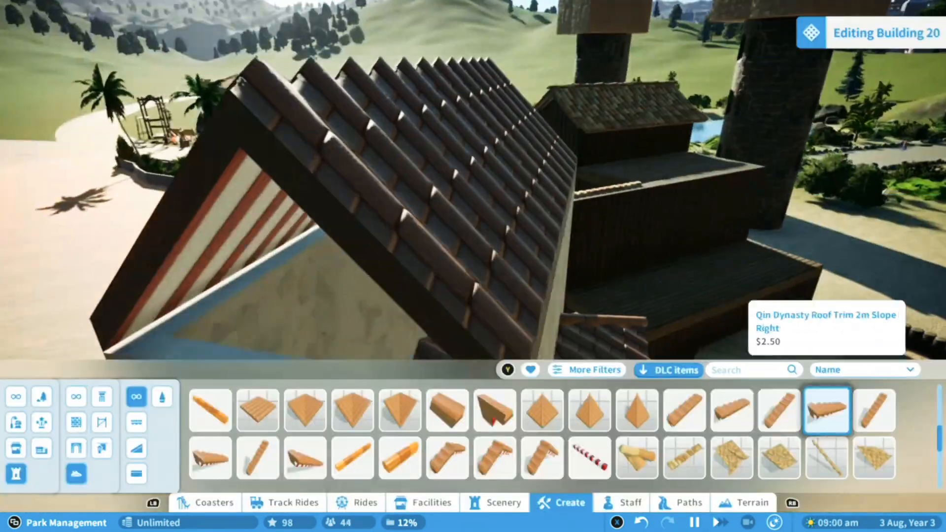
pyautogui.click(589, 457)
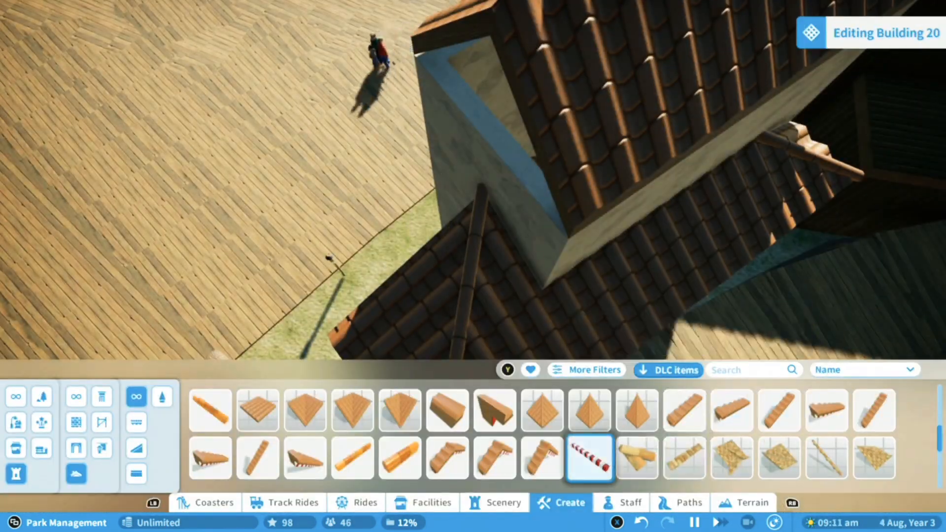
pyautogui.click(589, 457)
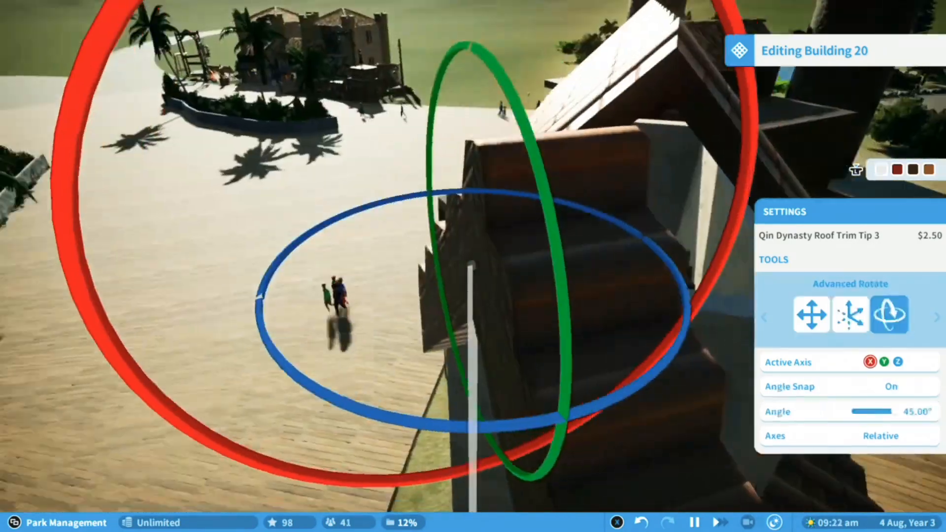
pyautogui.click(851, 315)
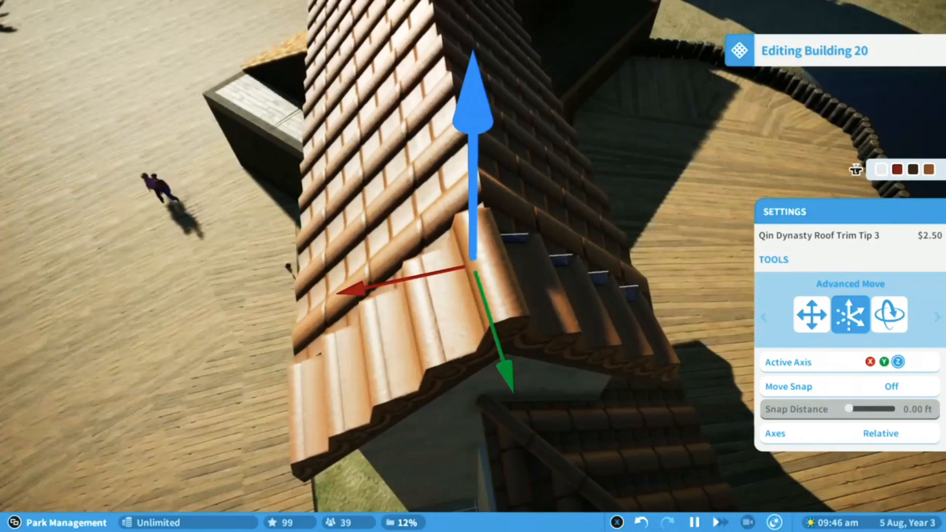
pyautogui.click(889, 315)
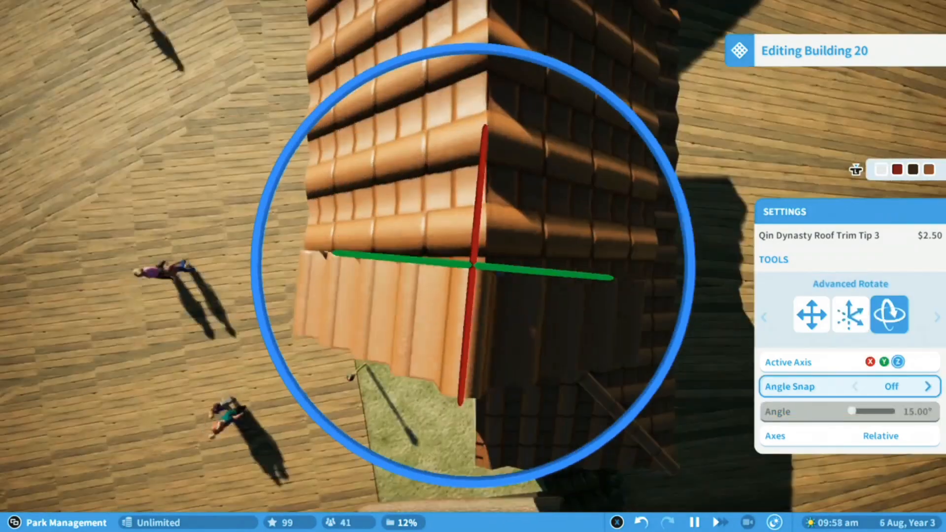
pyautogui.click(850, 314)
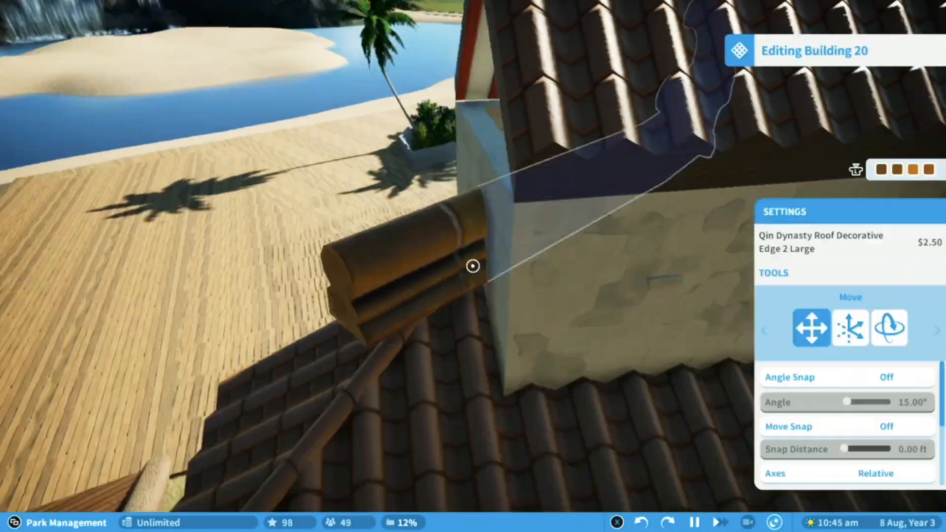
pyautogui.click(889, 327)
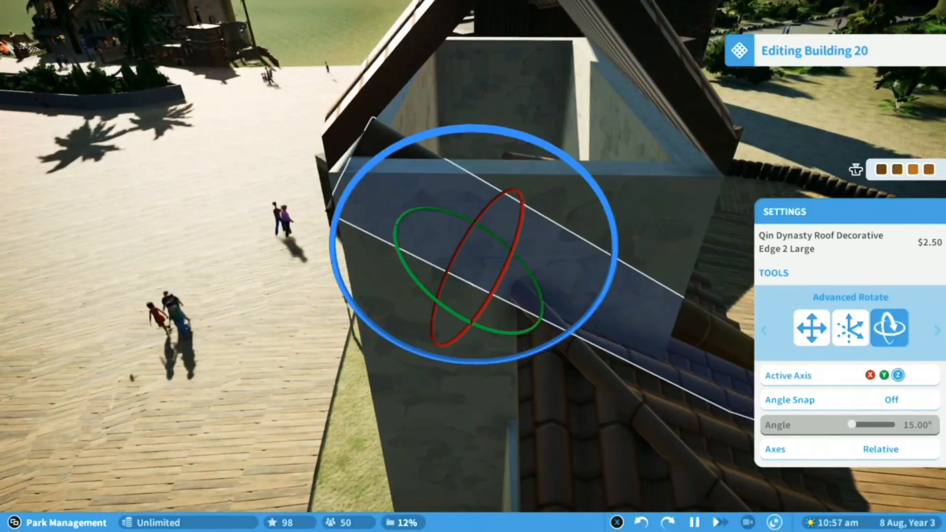
pyautogui.click(849, 327)
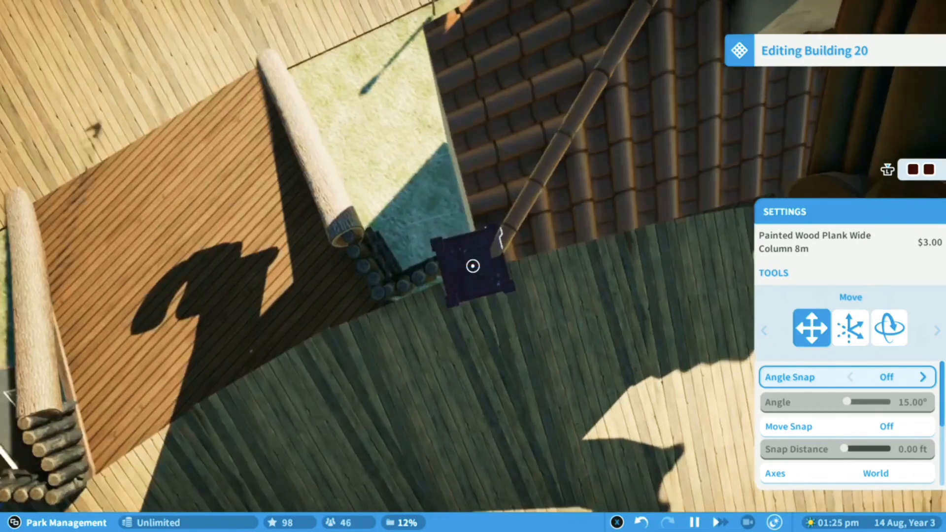
# - Set dark painted wood columns at the shop's corners and begin the blue-tiled Building 21
pyautogui.click(849, 328)
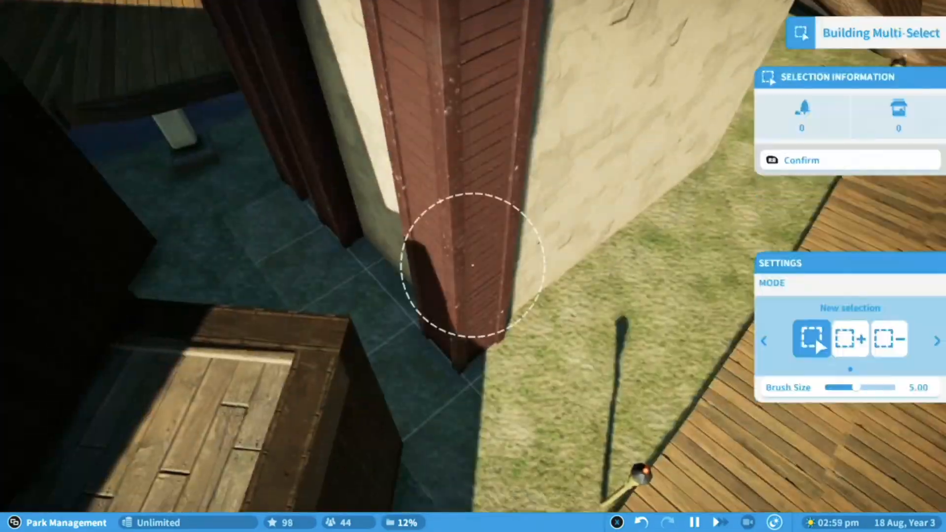
pyautogui.click(850, 340)
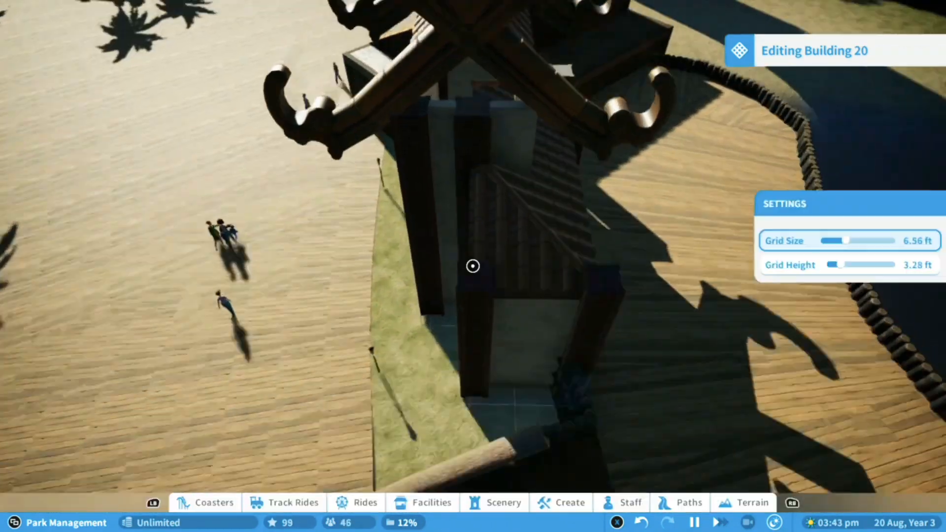
pyautogui.click(569, 502)
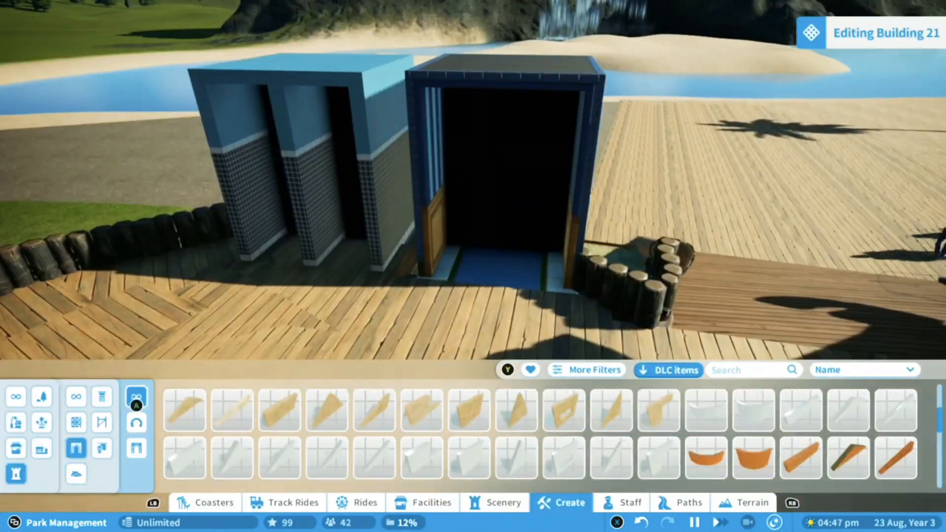
# - Pick a wall piece and a dark timber frame piece for the restroom doorways
pyautogui.click(421, 456)
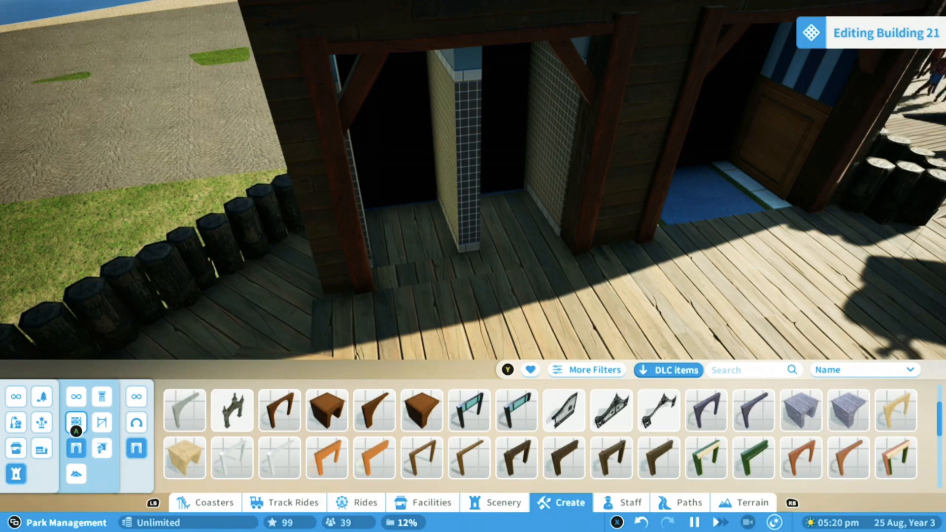
pyautogui.click(576, 458)
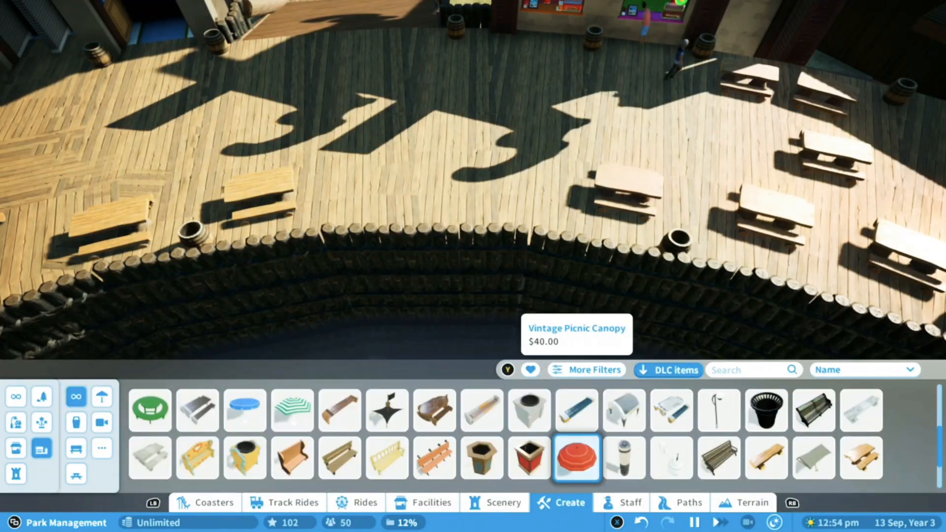
# - Place an Entertainment Point on the deck corner and browse the entertainers
pyautogui.click(623, 458)
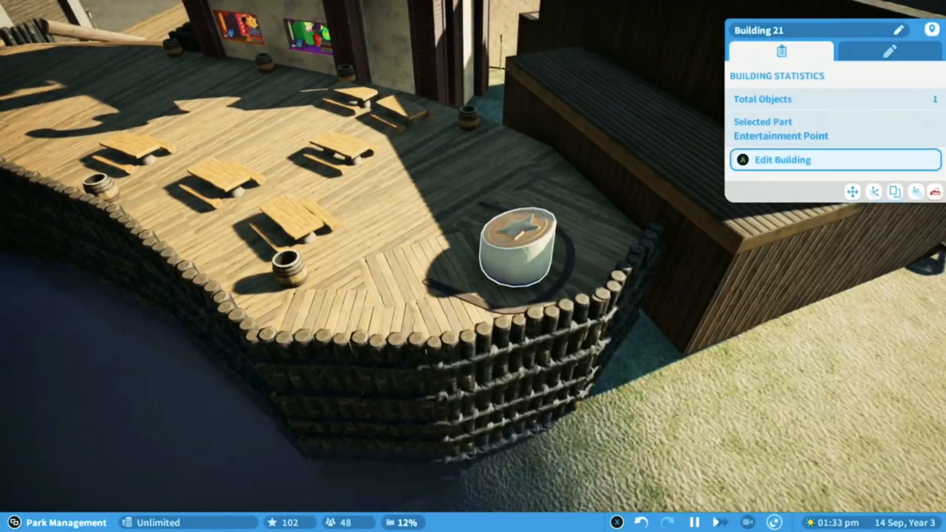
pyautogui.click(630, 502)
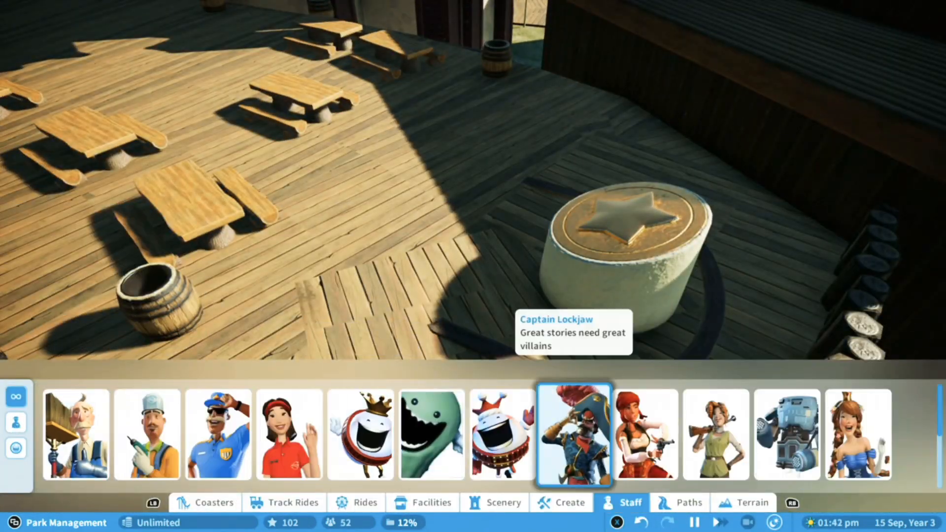